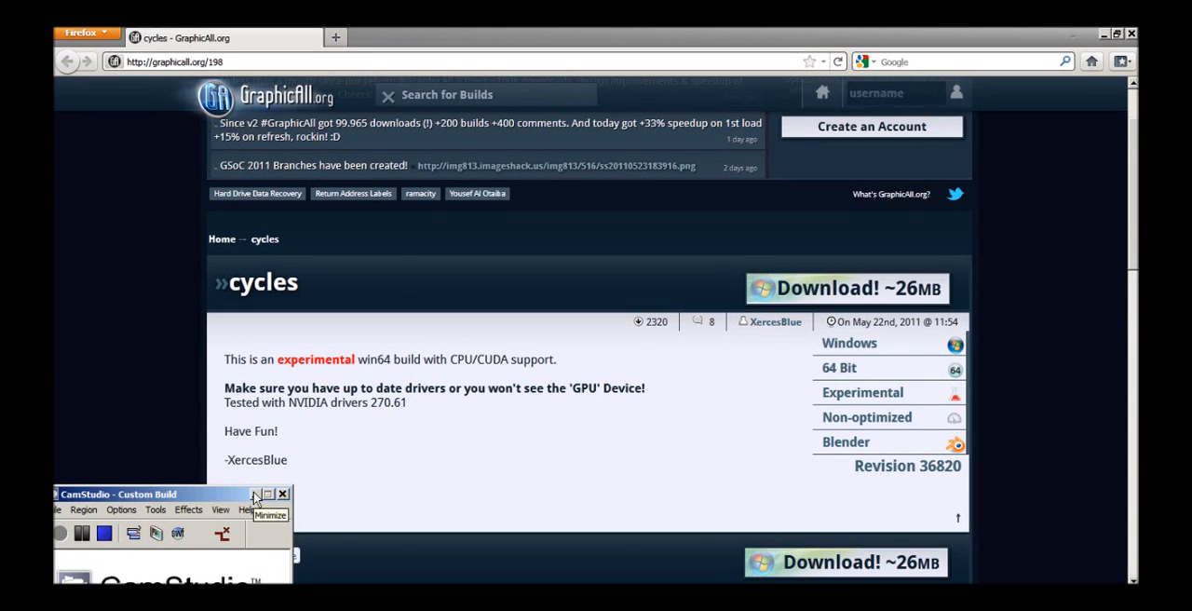
Step: Set the scene's render engine to Cycles for a live rendered viewport
left_click(255, 495)
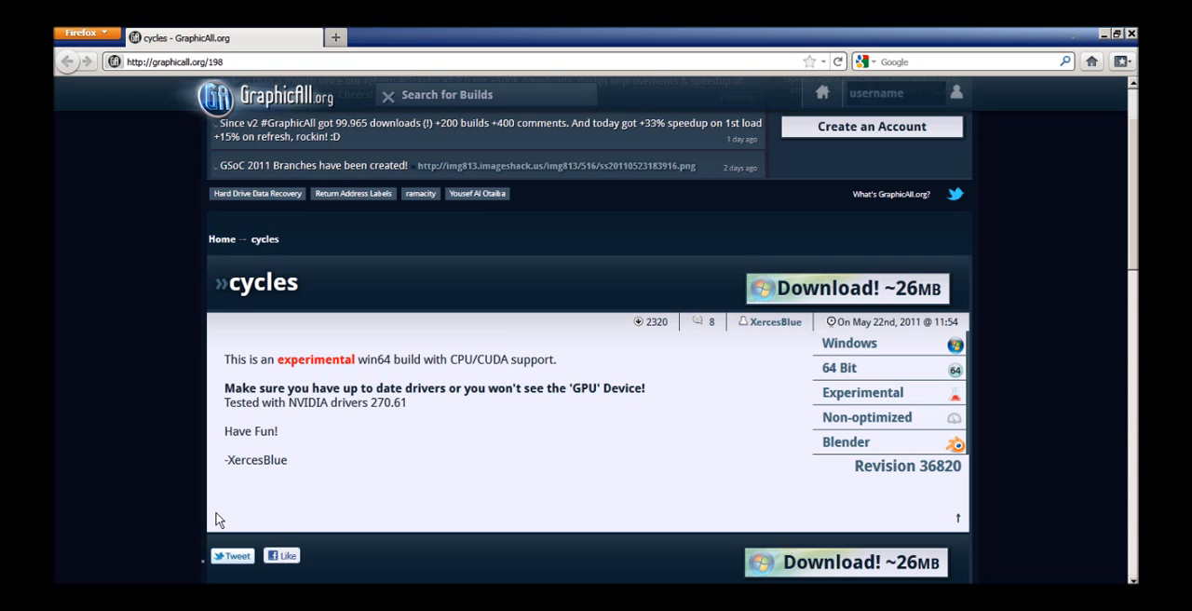
mouse_move(309, 383)
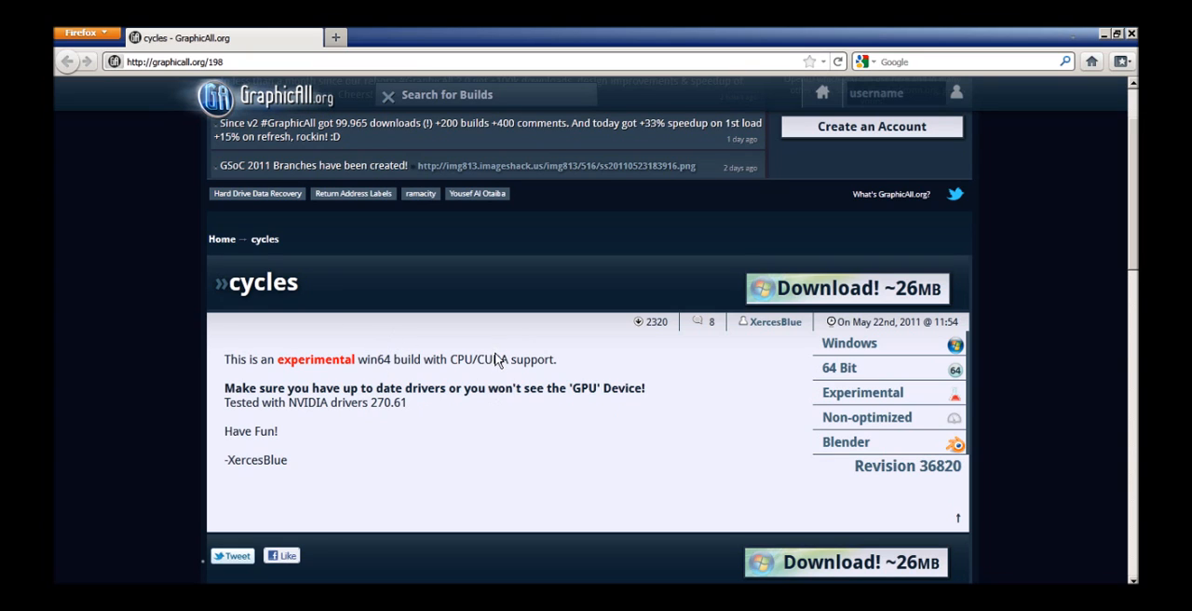
mouse_move(425, 456)
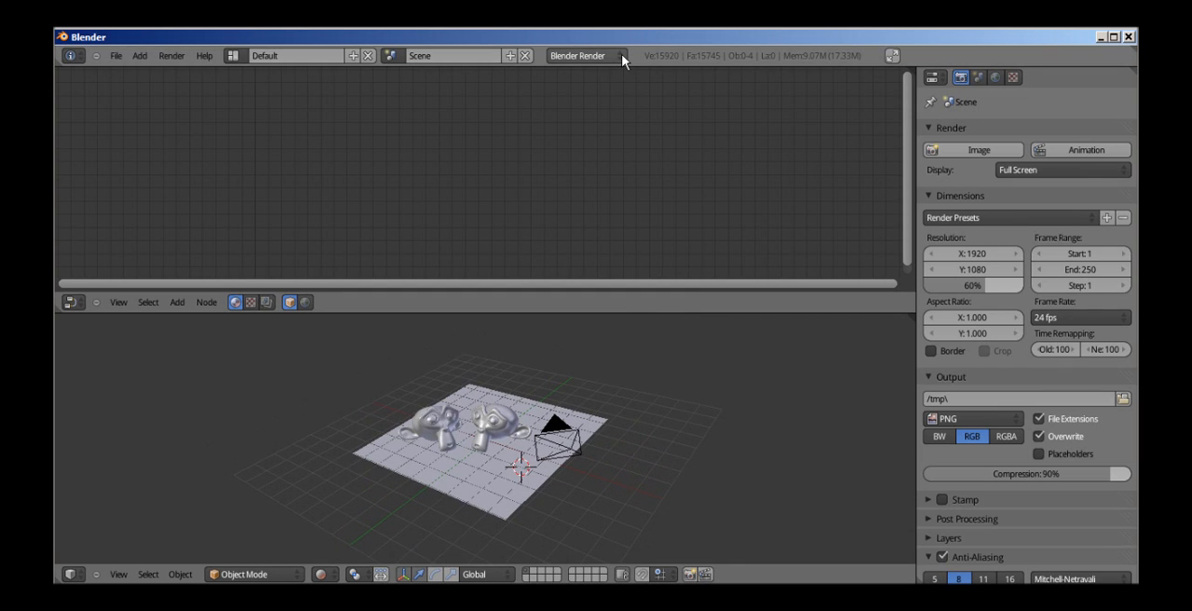
left_click(585, 56)
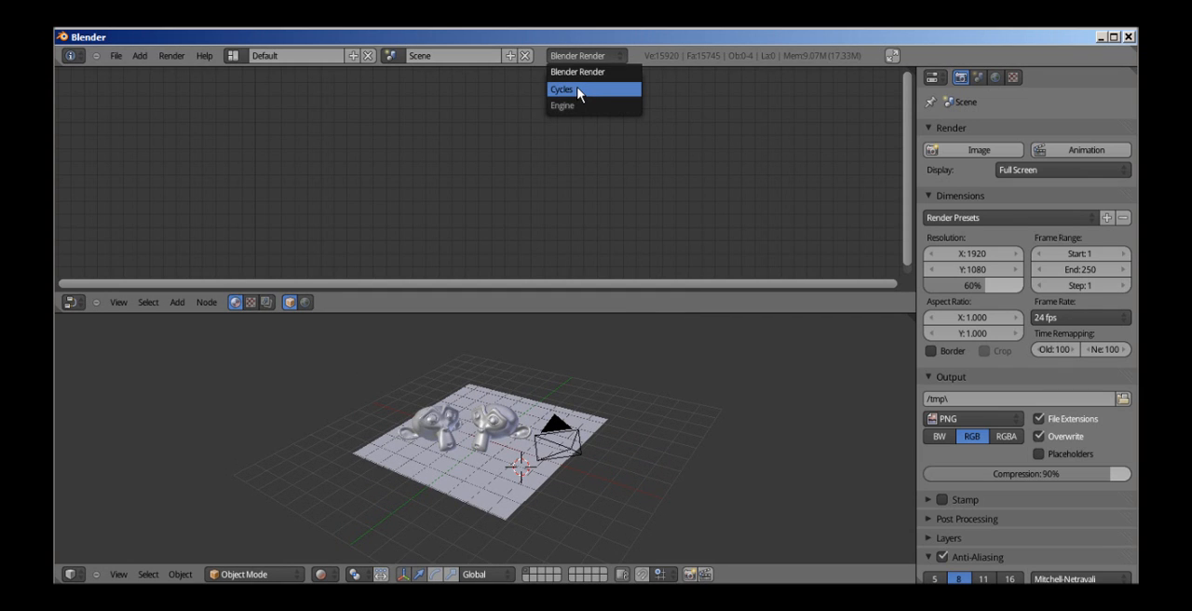
left_click(563, 90)
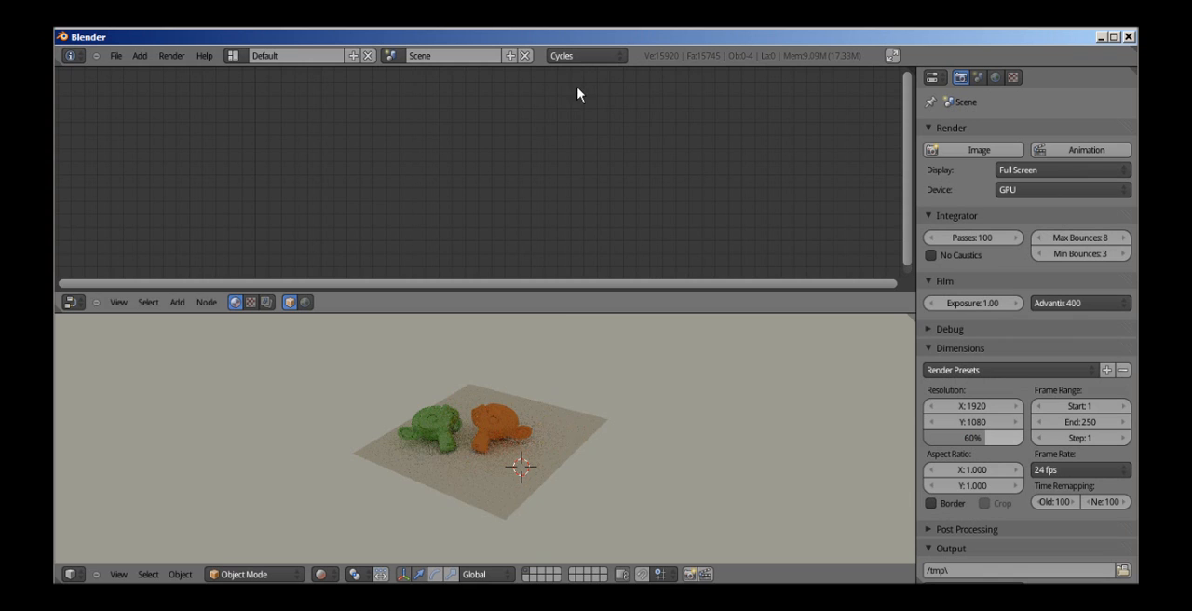
mouse_move(514, 473)
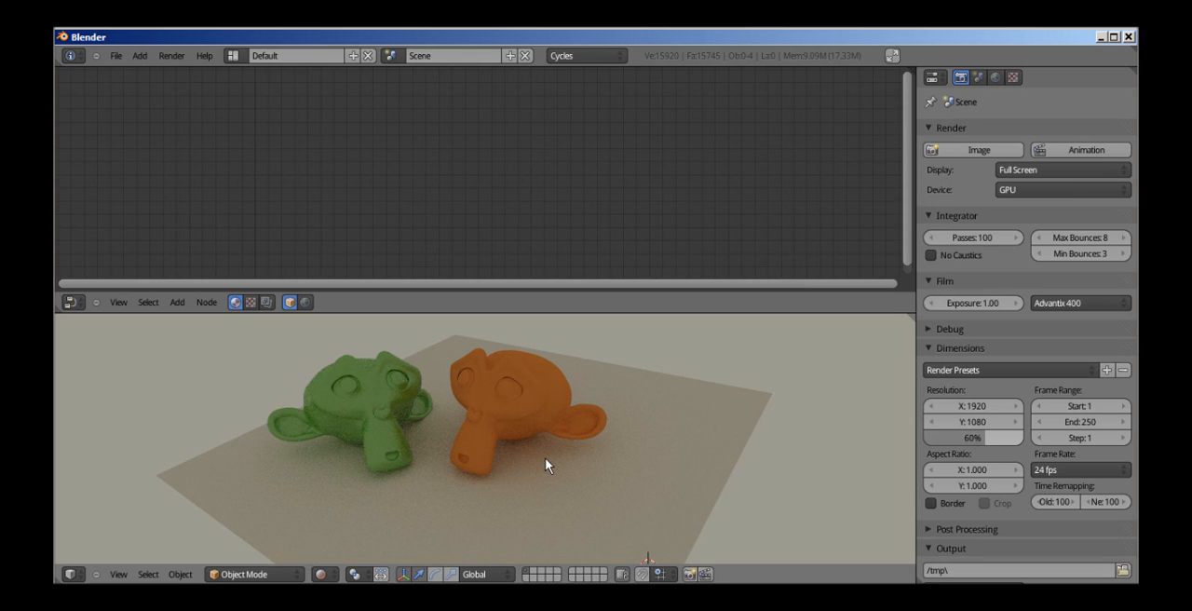
mouse_move(652, 452)
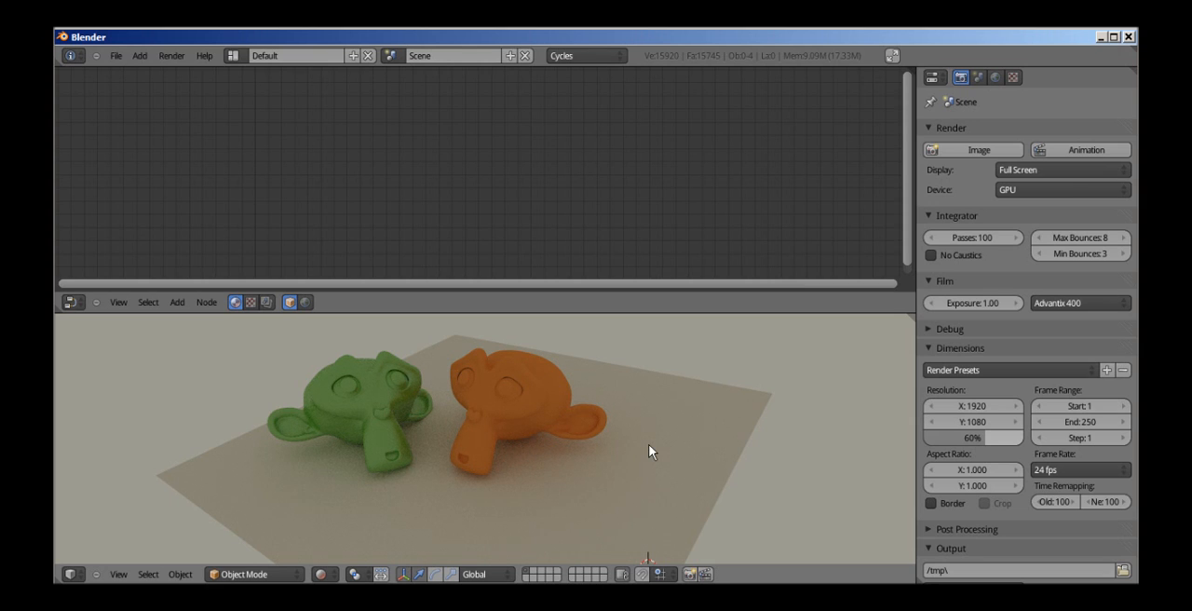
mouse_move(533, 428)
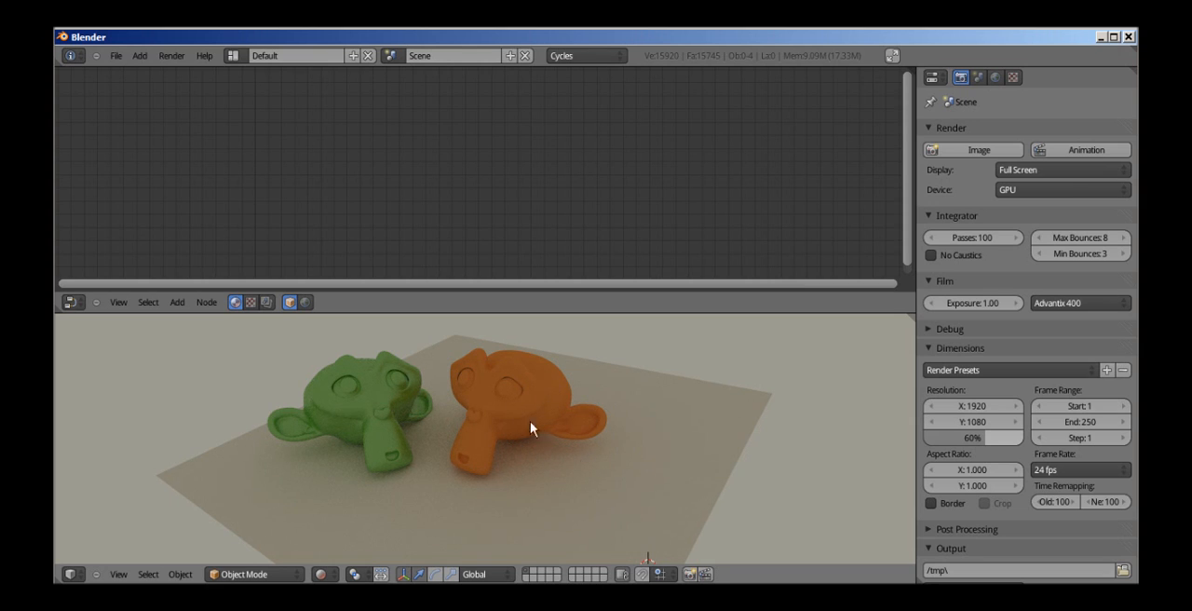
mouse_move(726, 424)
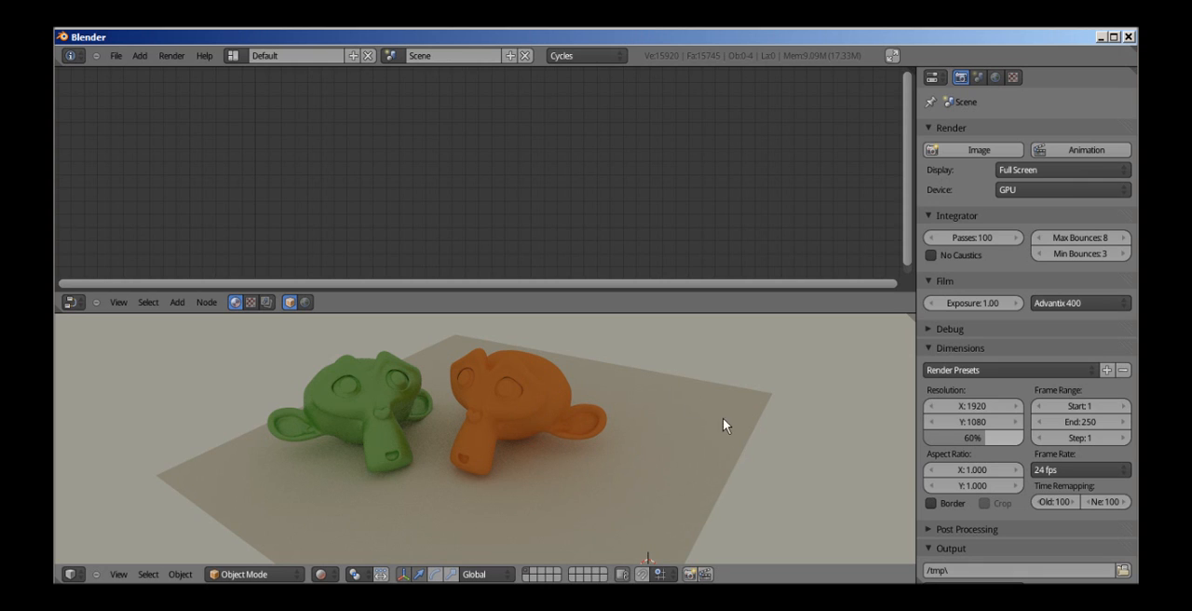
mouse_move(656, 381)
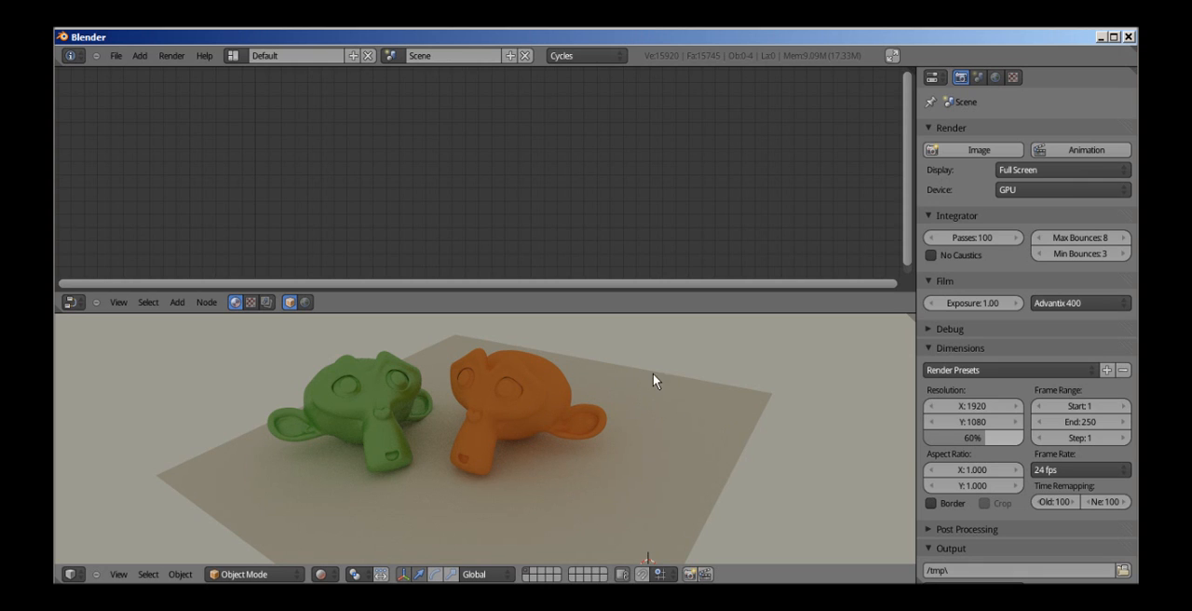
mouse_move(639, 405)
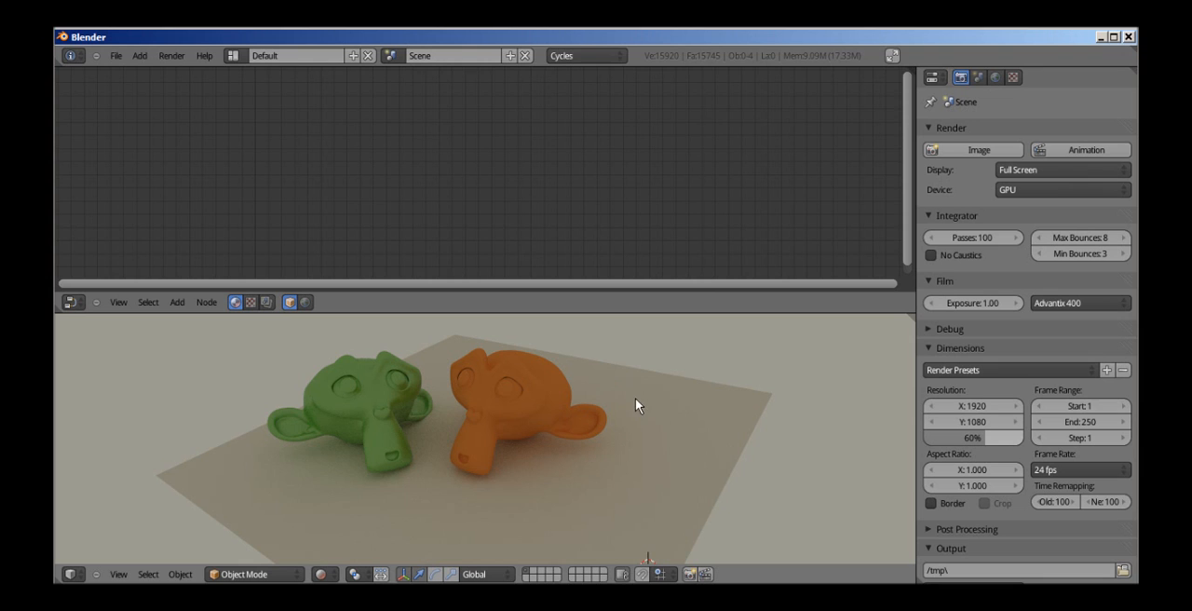
Step: Set the Cycles render device to CPU and confirm it stays on CPU
left_click(1062, 190)
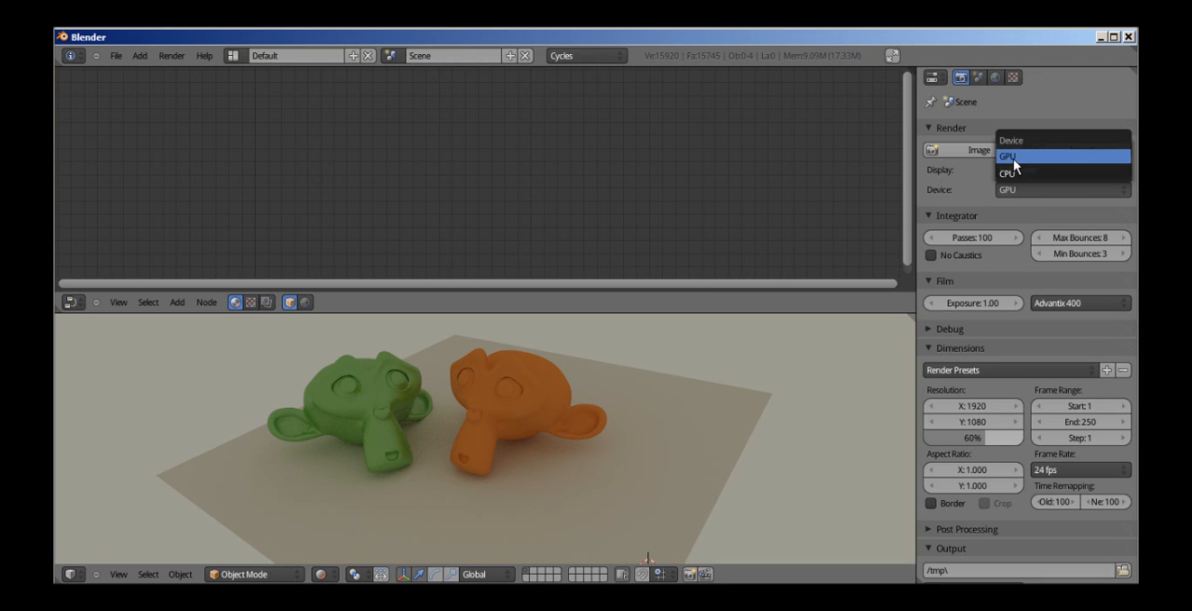
left_click(1009, 173)
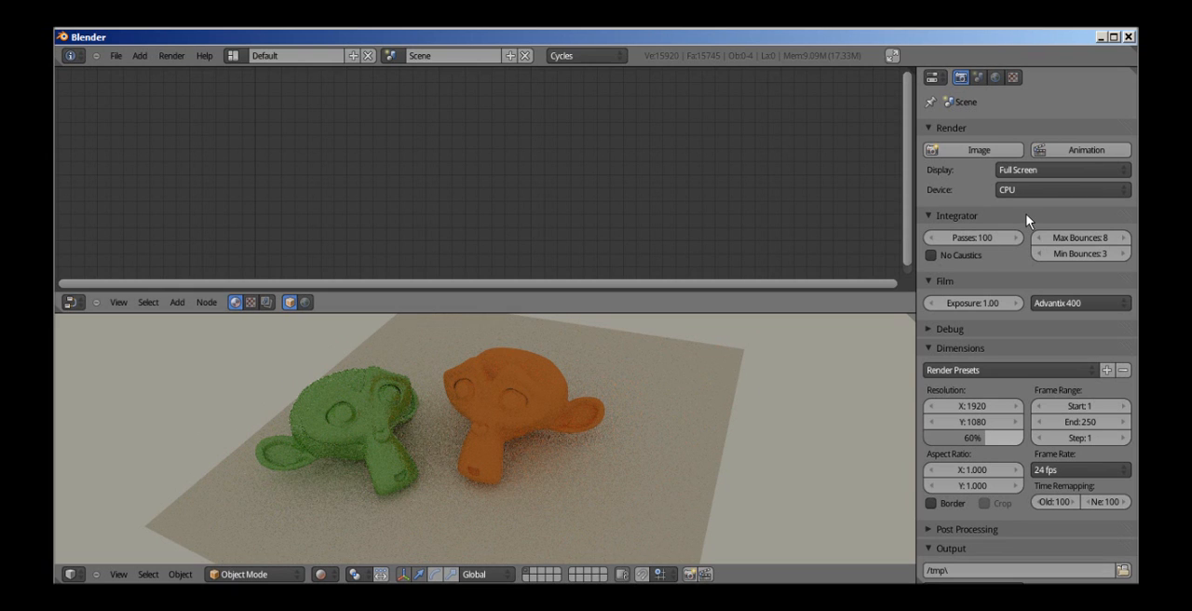
mouse_move(1039, 190)
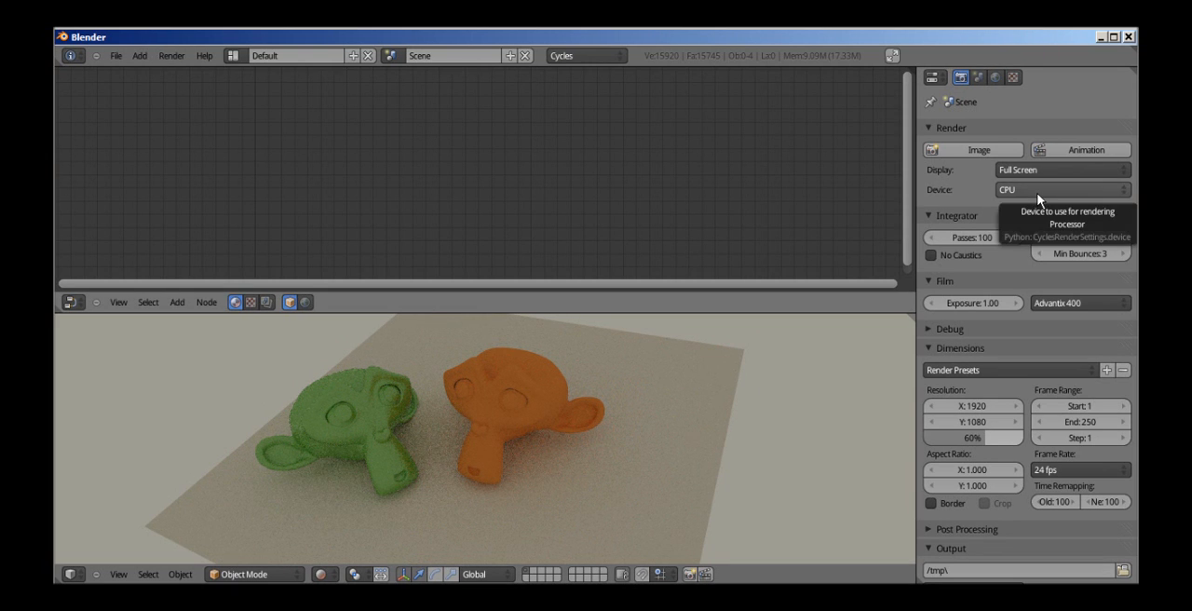
left_click(1061, 190)
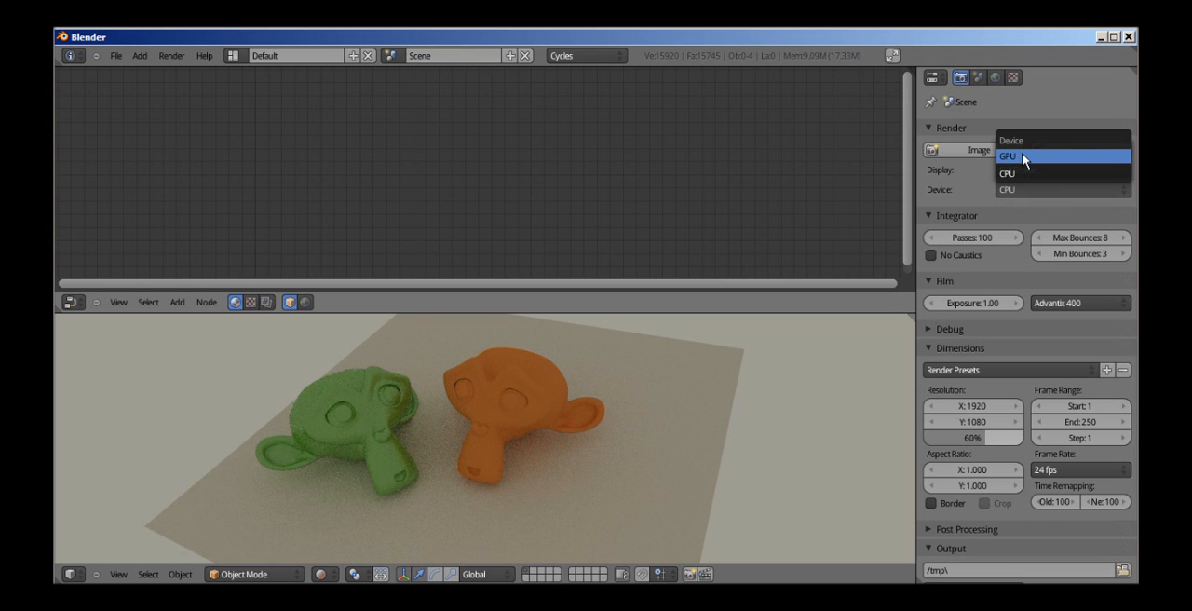
left_click(1007, 156)
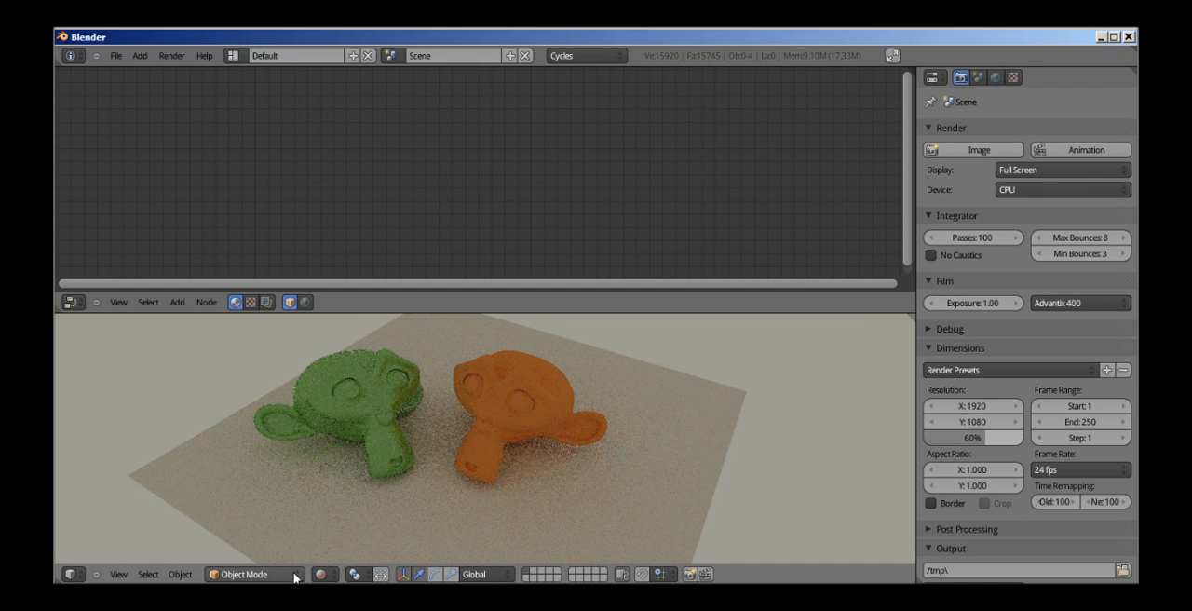
Step: Switch the viewport to solid shading and bring up the Render menu
left_click(320, 574)
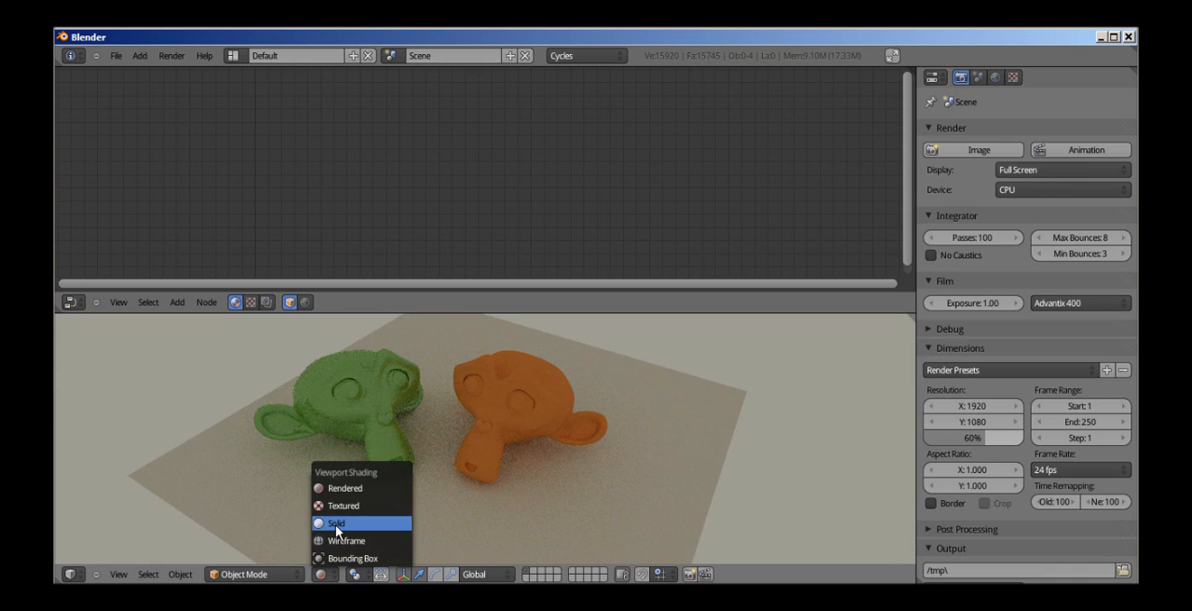
left_click(335, 522)
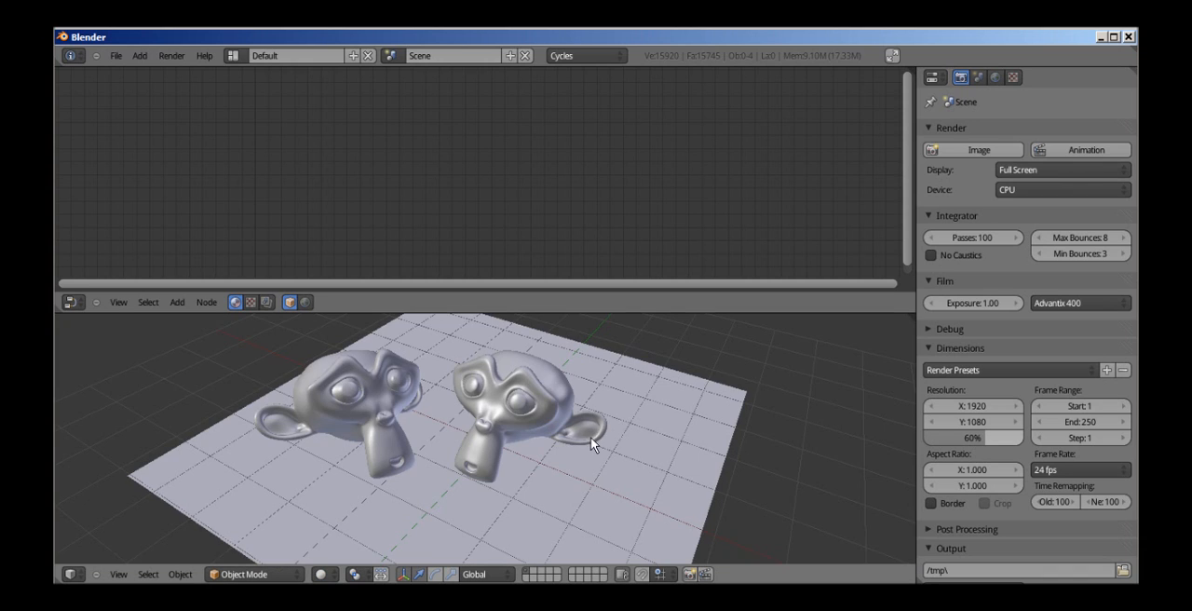
mouse_move(514, 352)
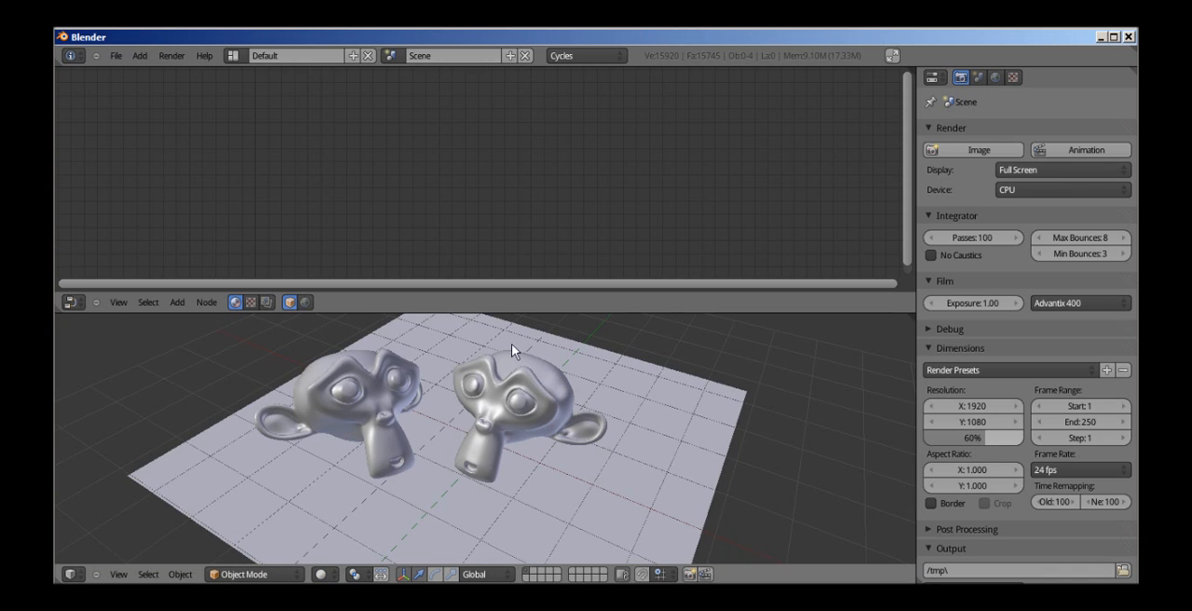
mouse_move(171, 56)
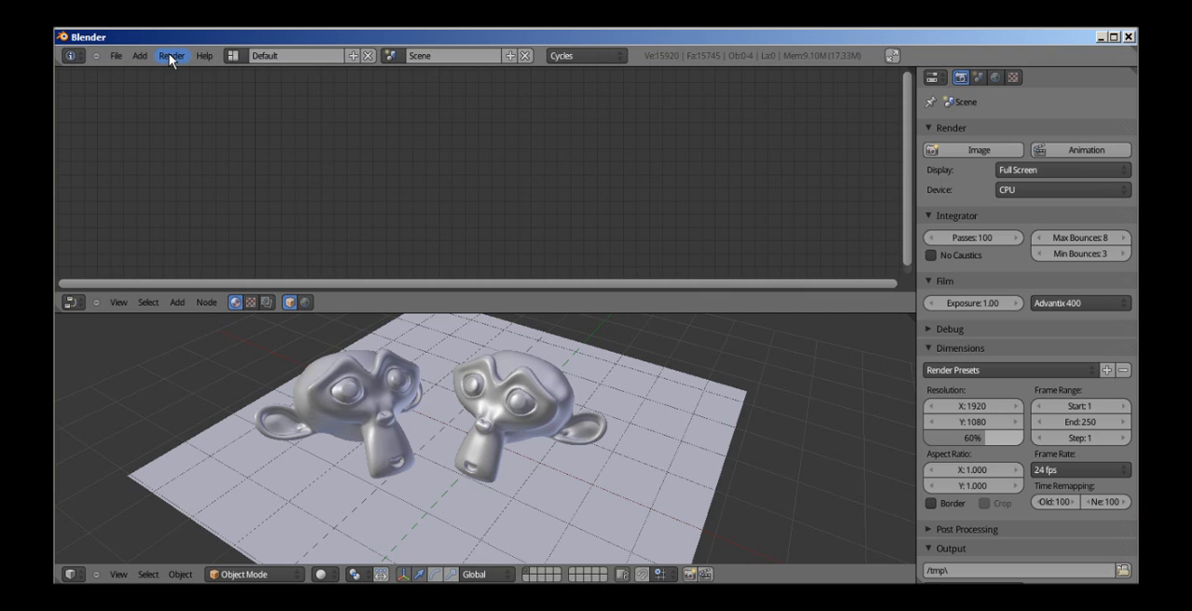
left_click(171, 56)
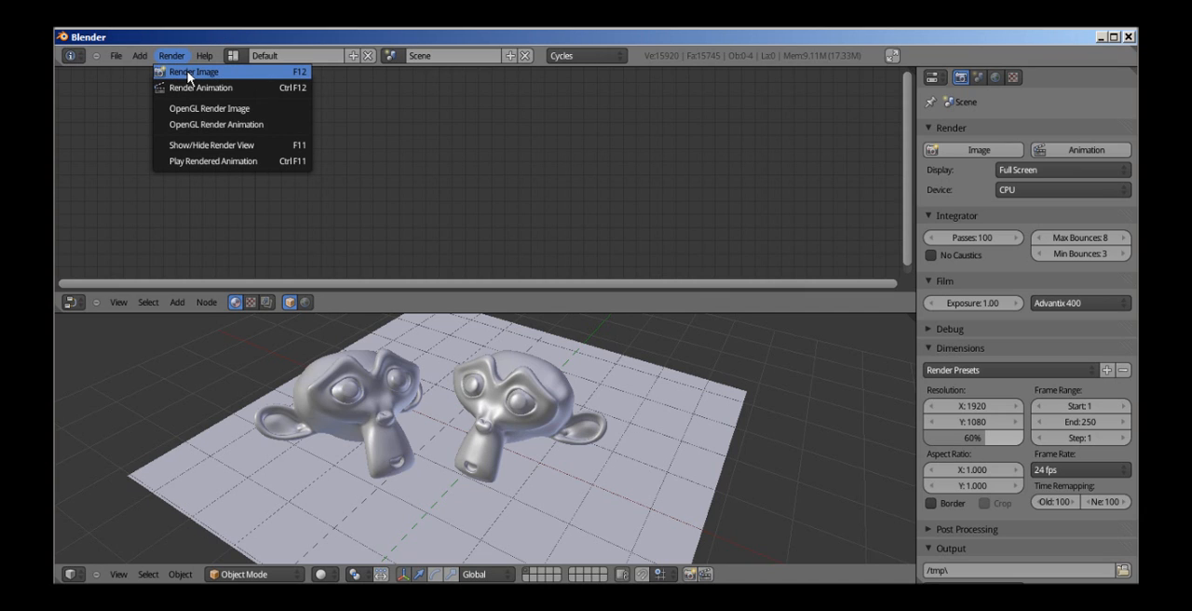
Step: Render a still image of the two monkeys on the CPU
left_click(193, 71)
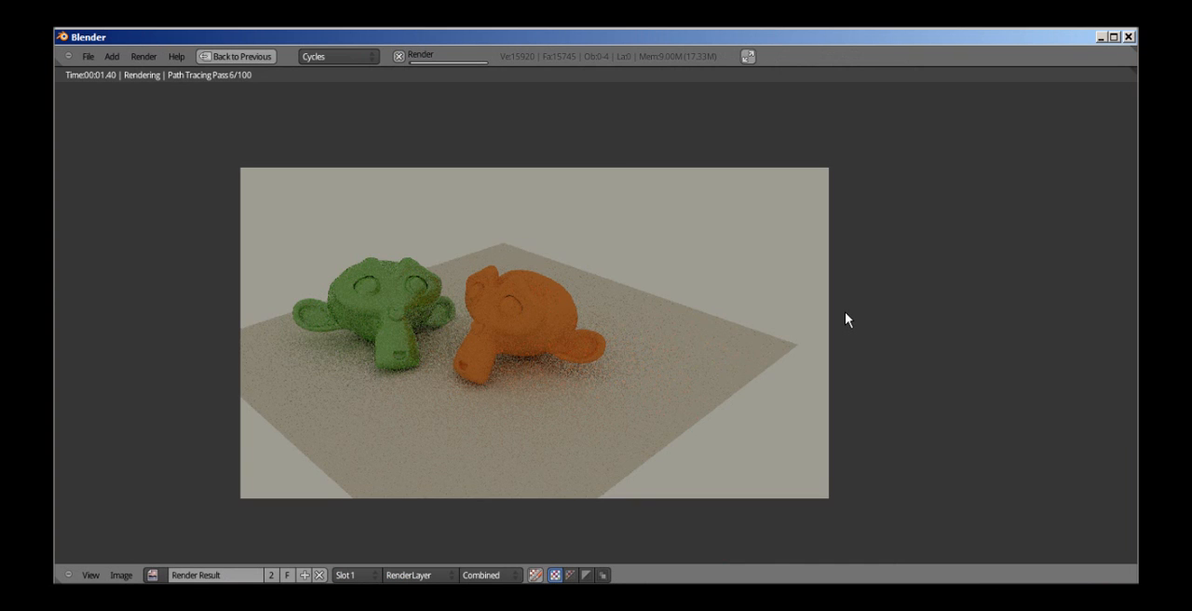
mouse_move(815, 272)
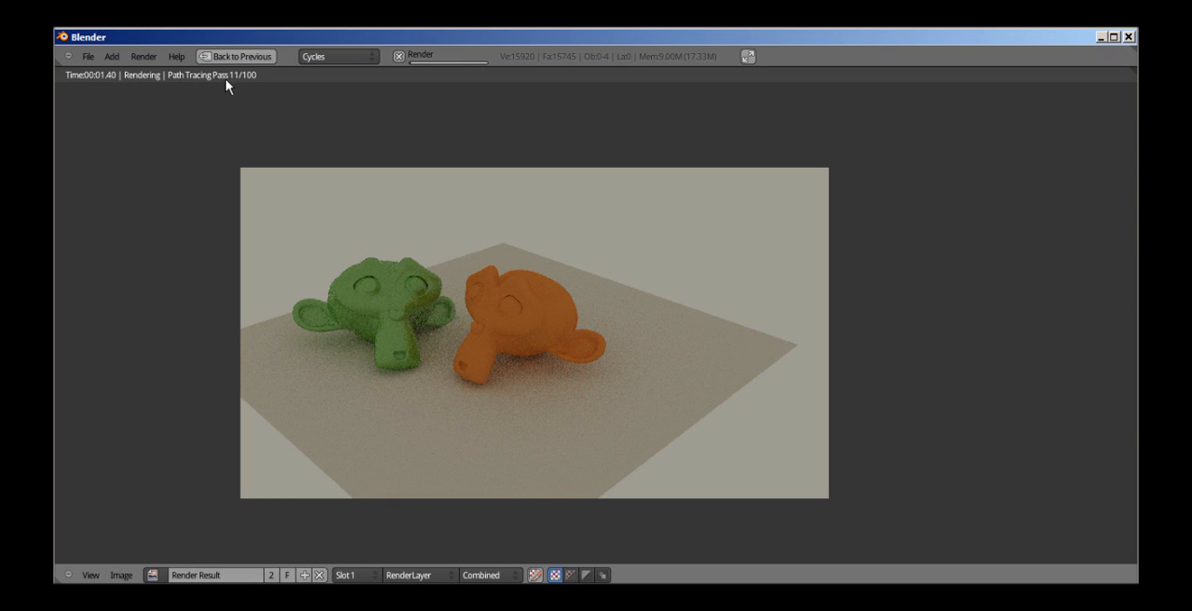
mouse_move(241, 97)
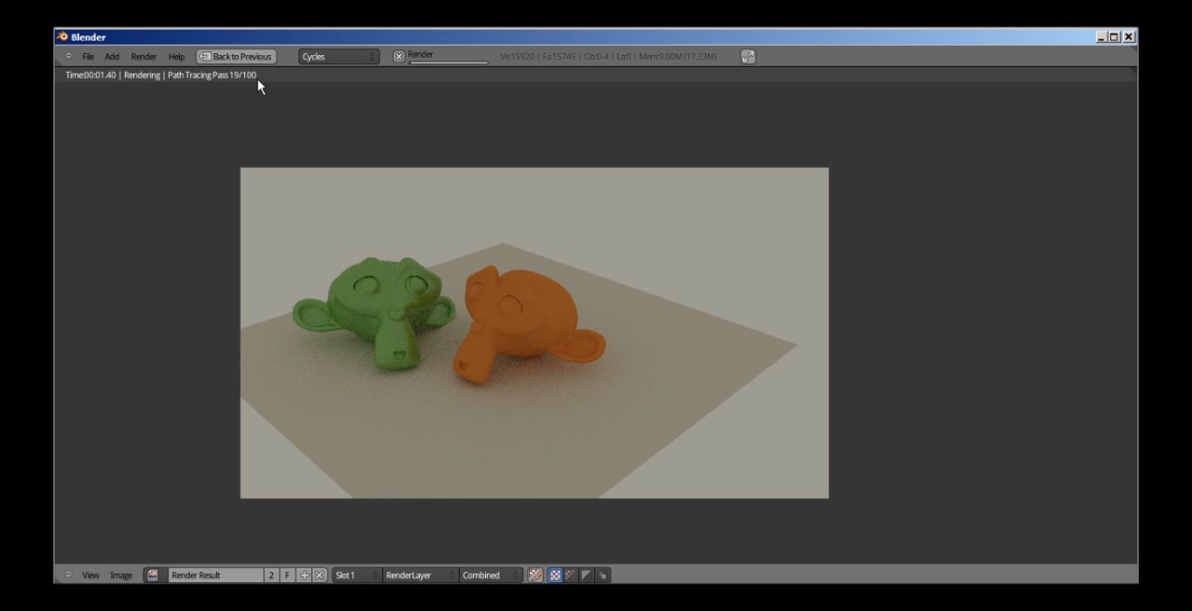
mouse_move(252, 90)
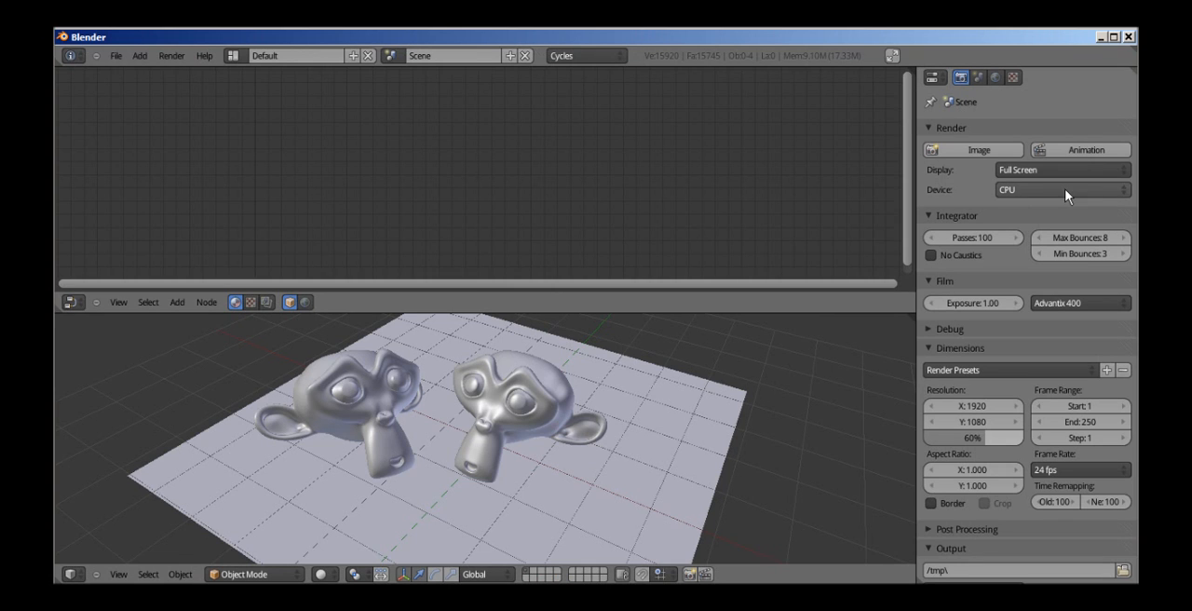
Step: Set the render device to GPU and render the still image again
left_click(1062, 190)
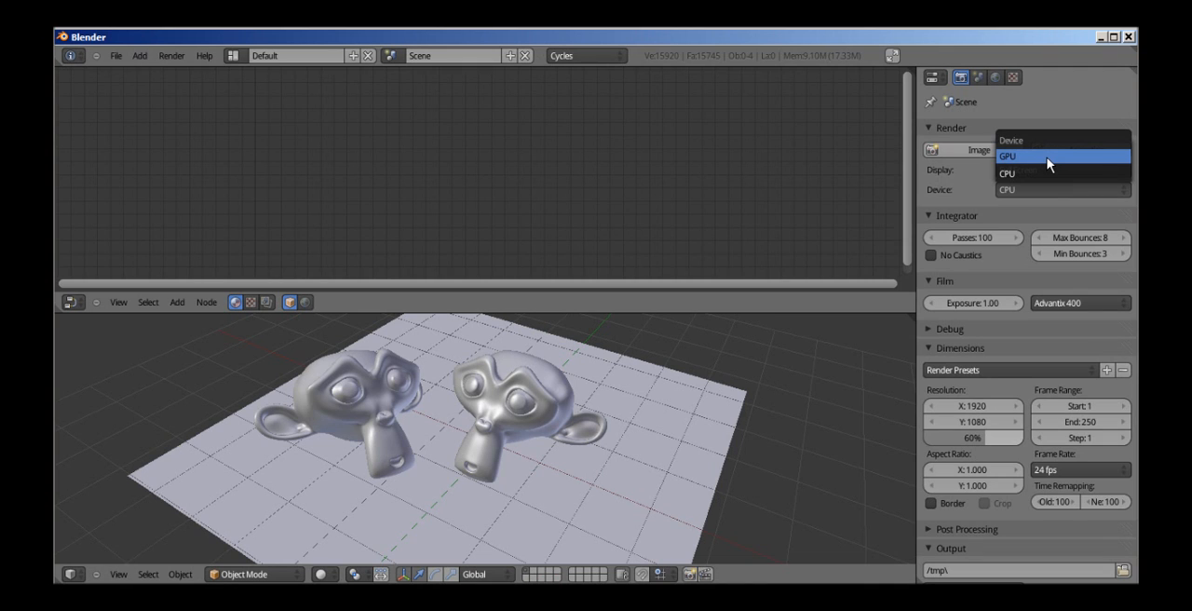
left_click(1046, 156)
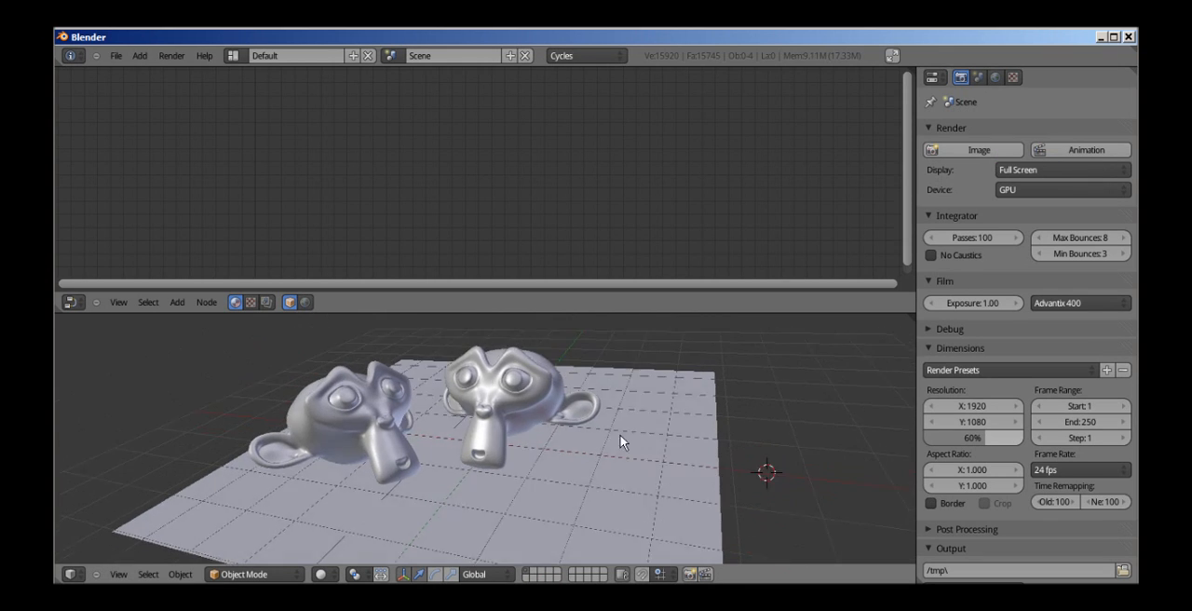
left_click(171, 56)
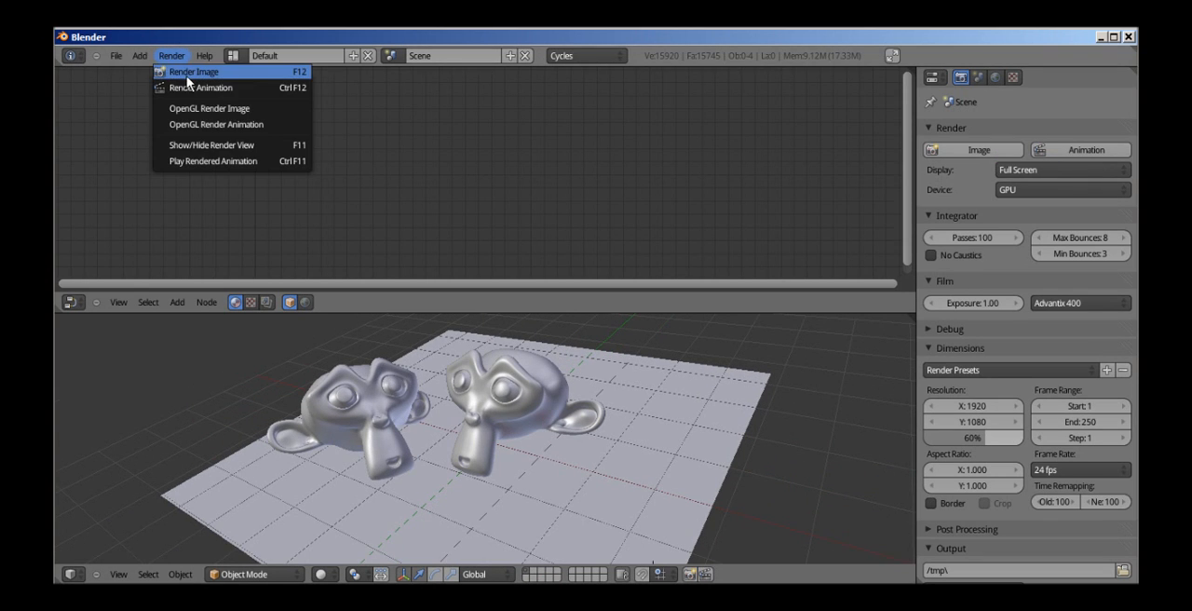
left_click(193, 70)
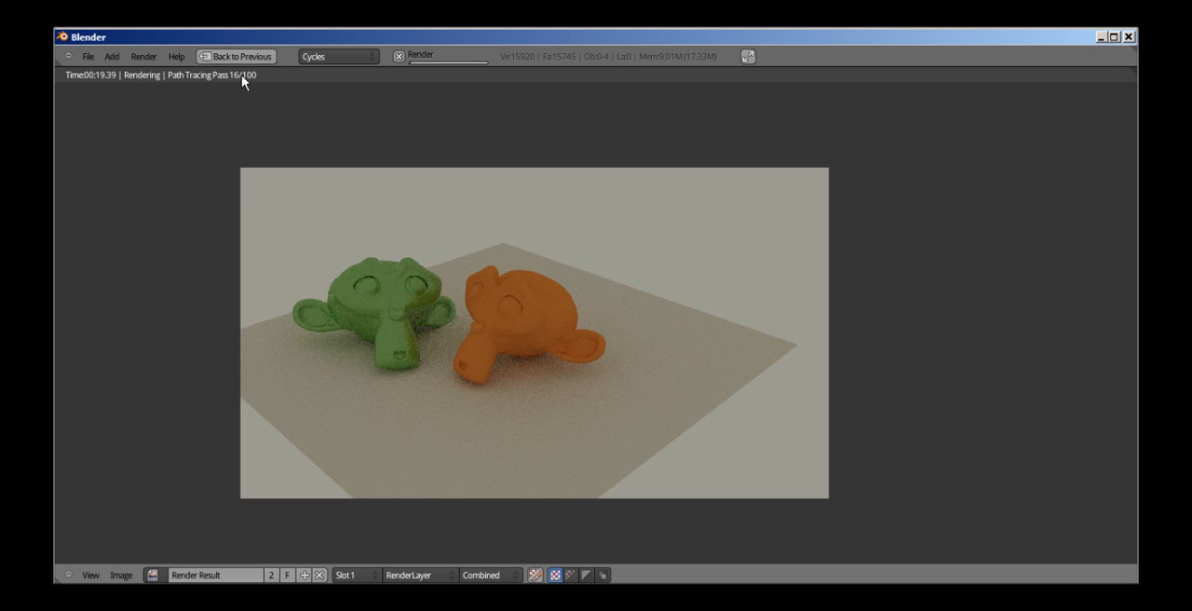
mouse_move(264, 106)
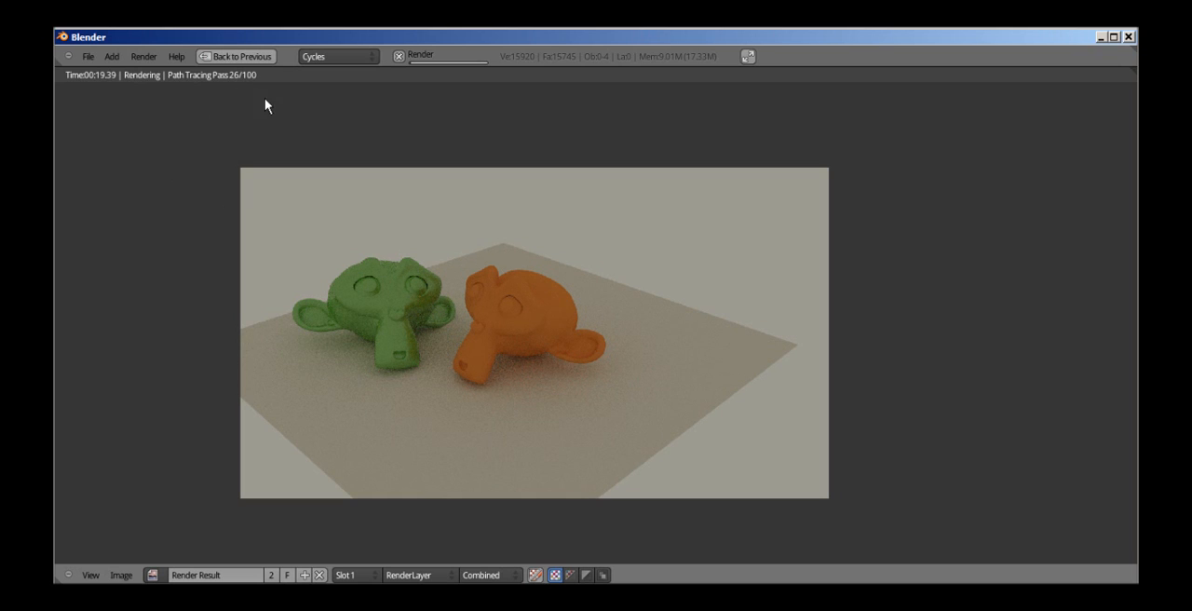
mouse_move(251, 103)
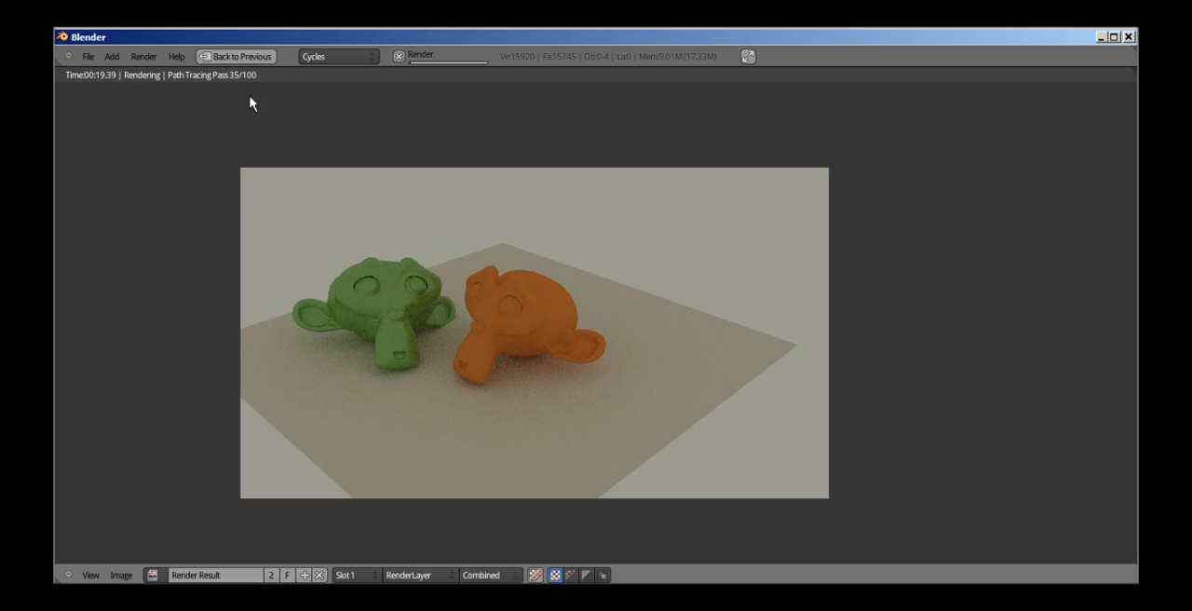
mouse_move(253, 97)
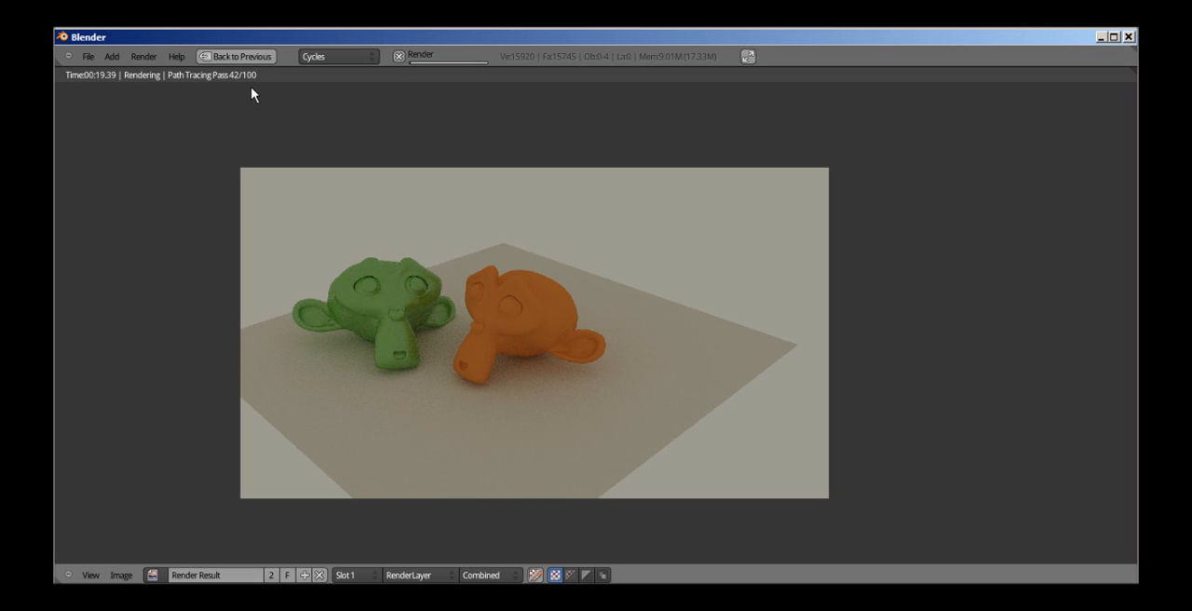
mouse_move(257, 123)
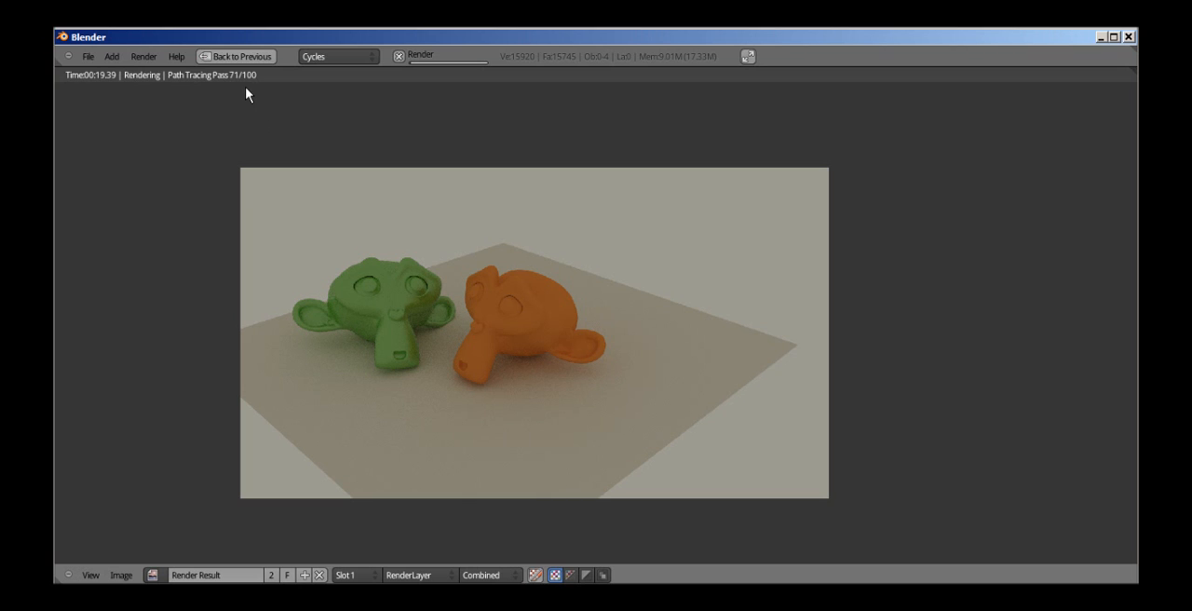
mouse_move(253, 85)
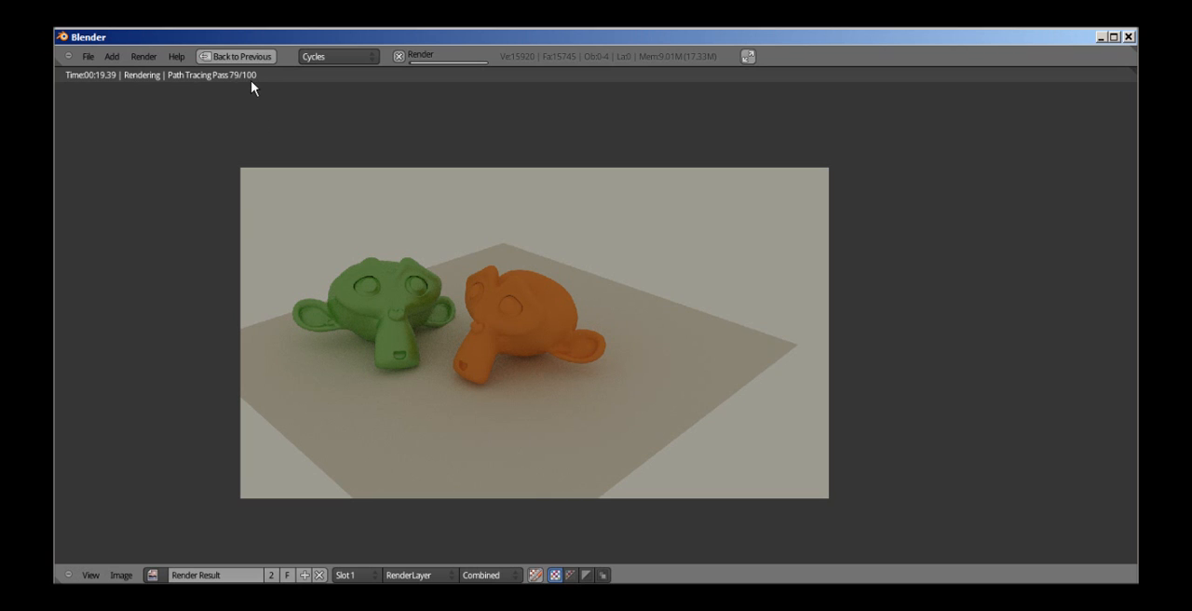
mouse_move(250, 114)
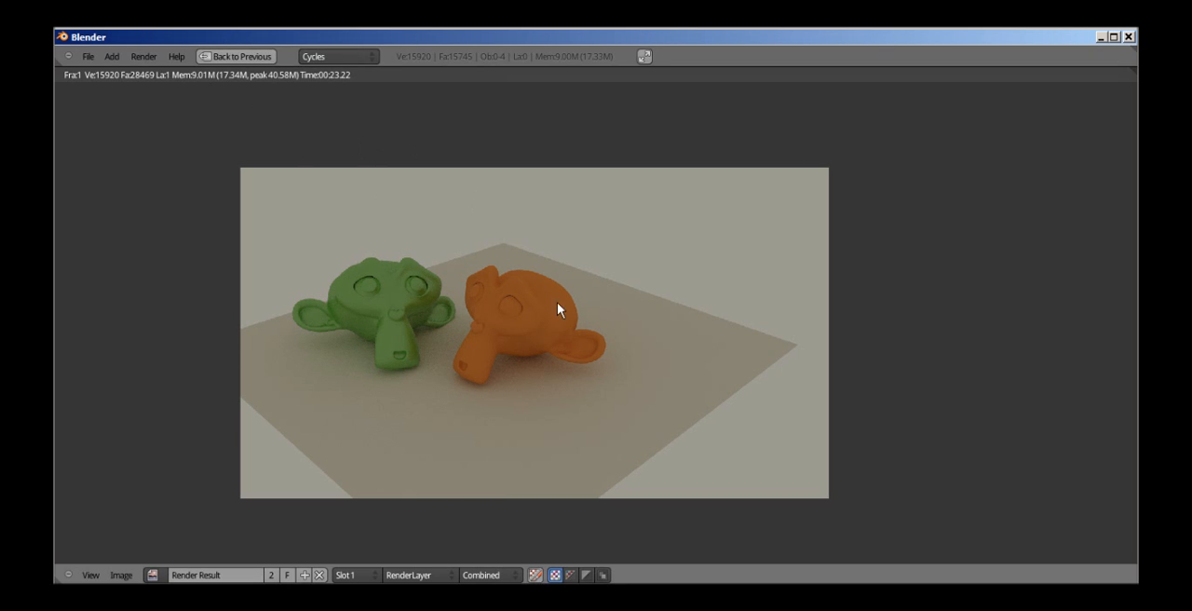
Step: Return to the scene and set viewport shading to Rendered for a live preview
left_click(237, 56)
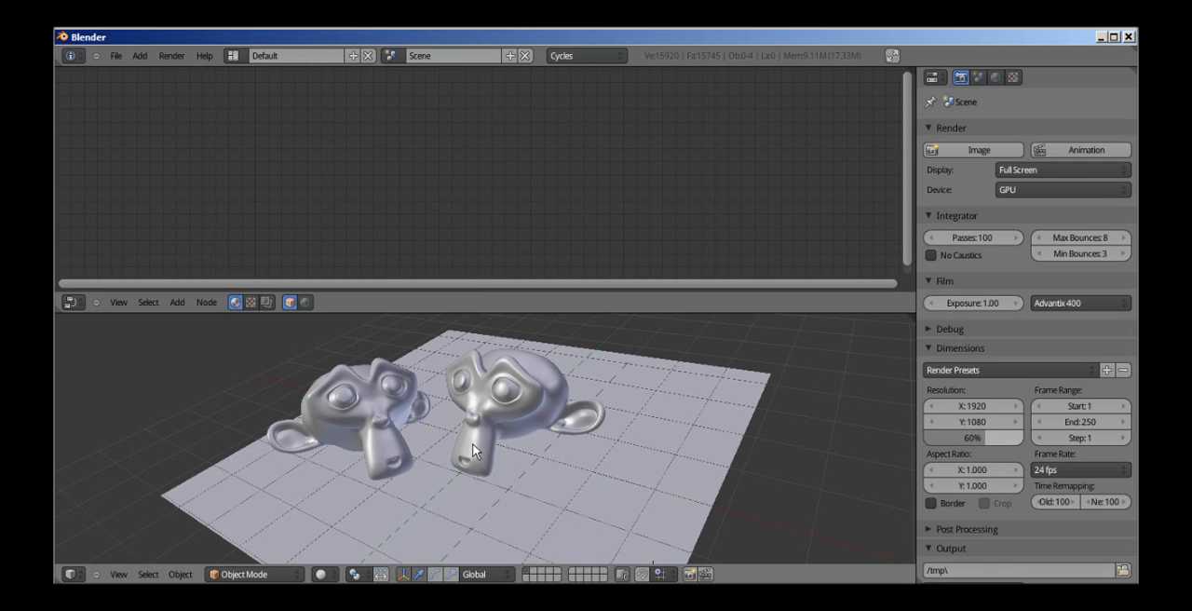
left_click(324, 574)
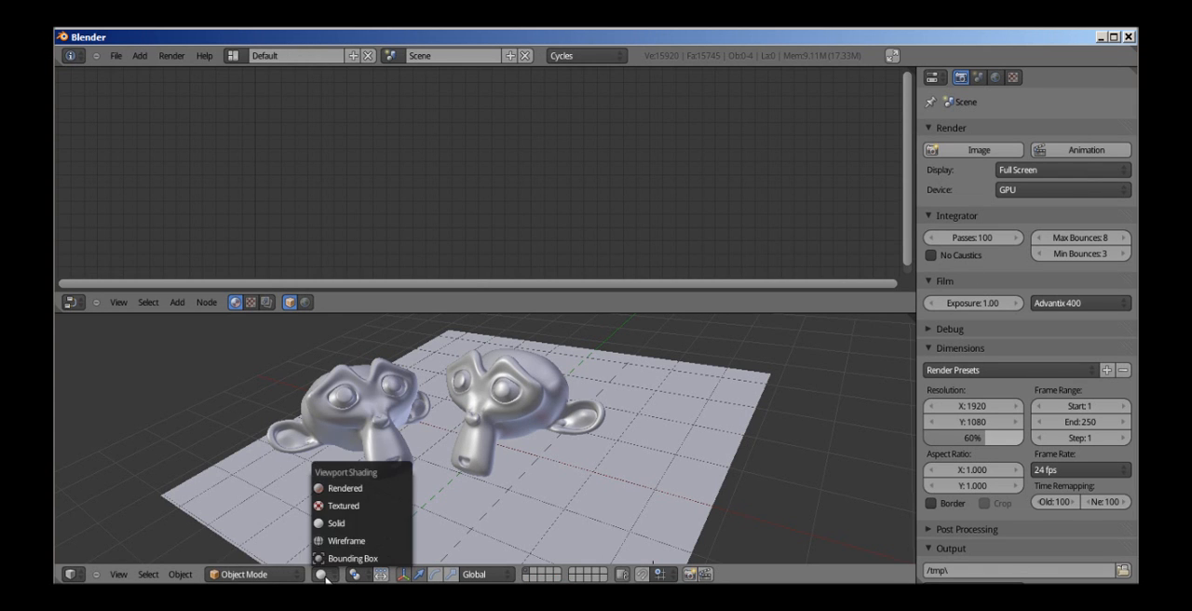
left_click(344, 487)
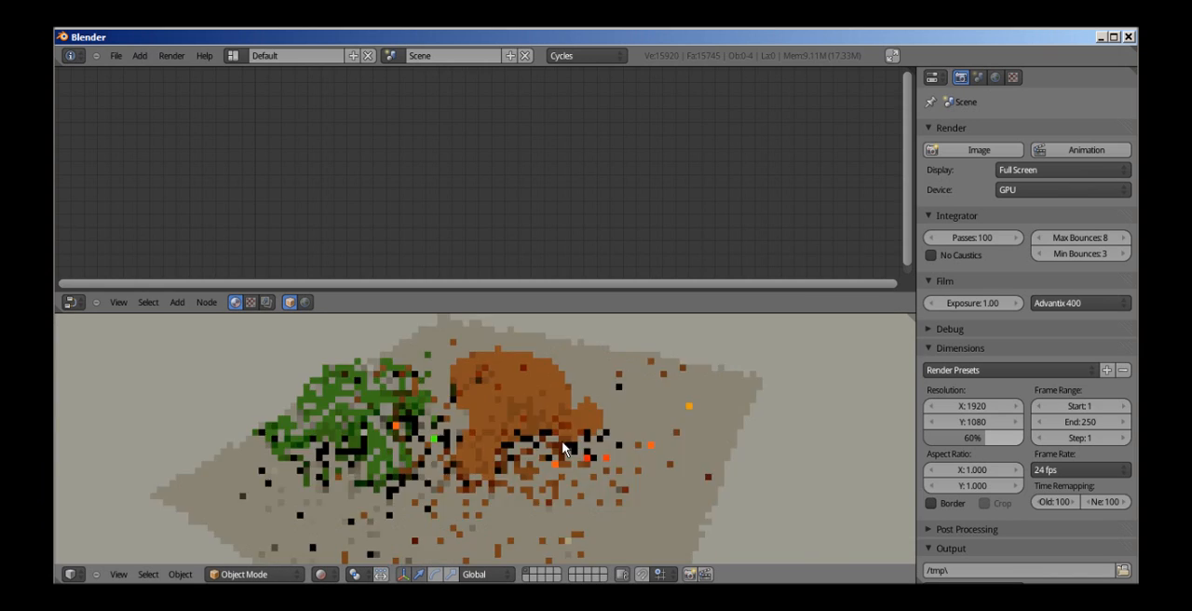